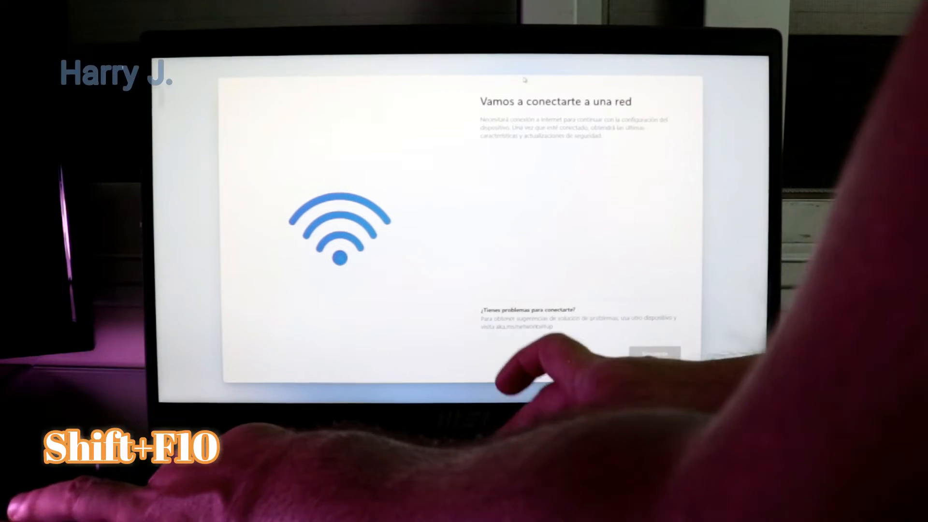
Step: Bring up Command Prompt over the 'Vamos a conectarte a una red' screen via Shift+F10
key(shift+f10)
text(OOBE)
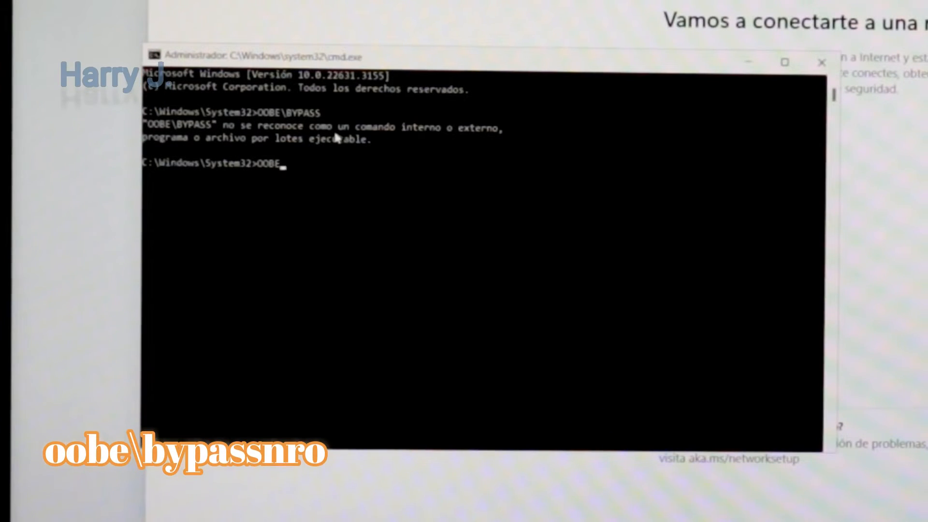
Step: Run OOBE\BYPASSNRO so setup restarts and can proceed without a network
text(\)
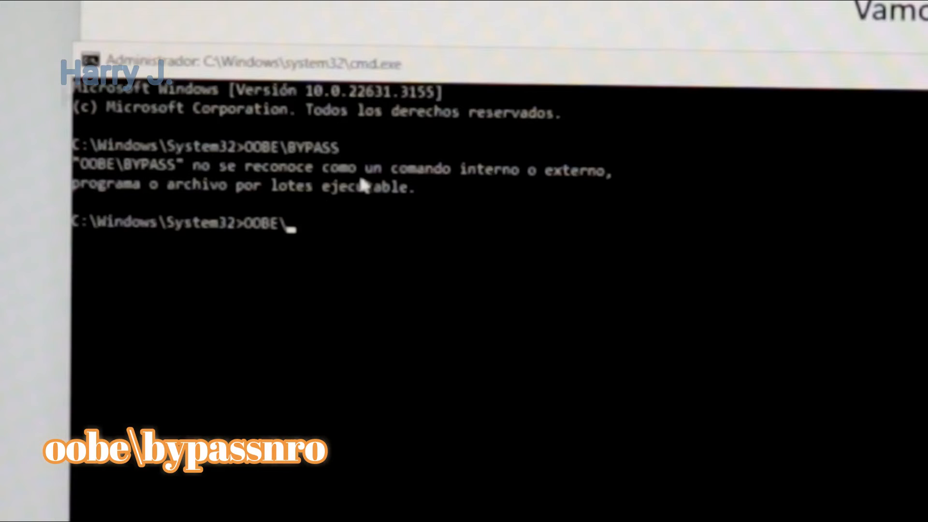
text(BY)
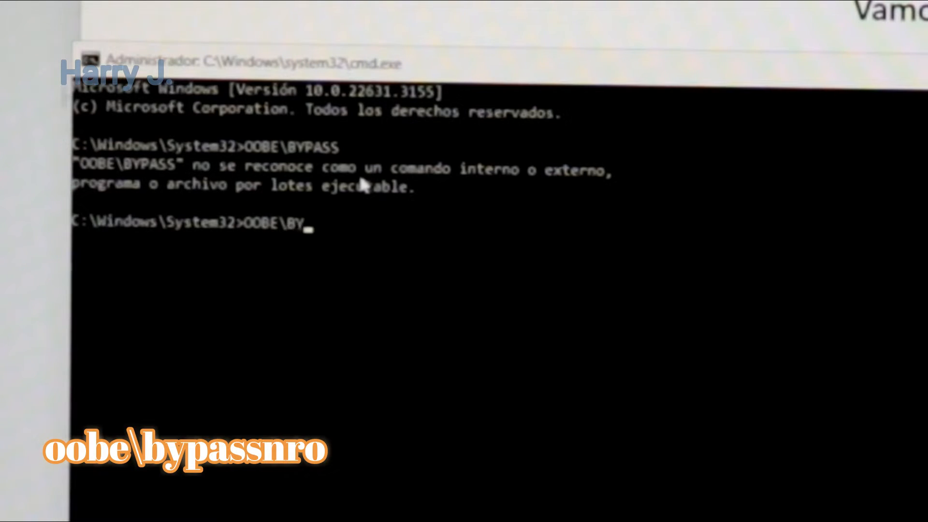
text(PASS)
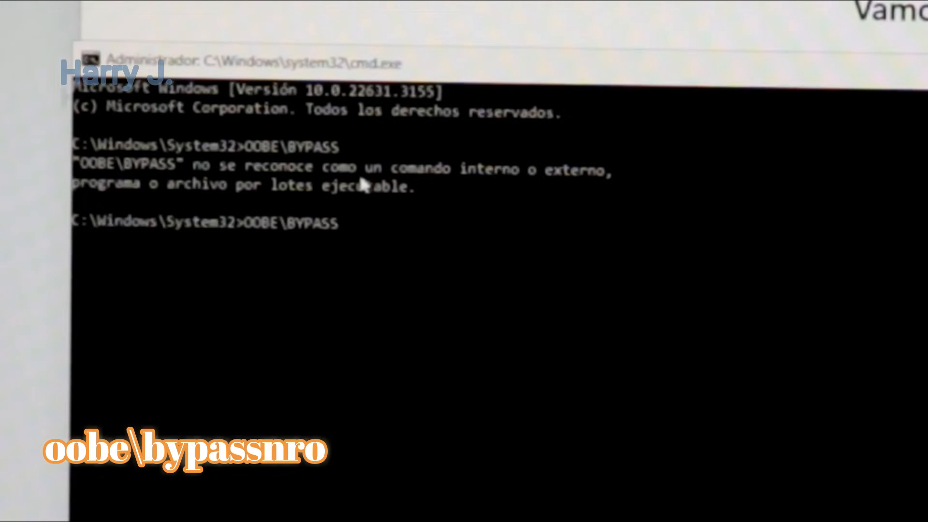
text(NRO)
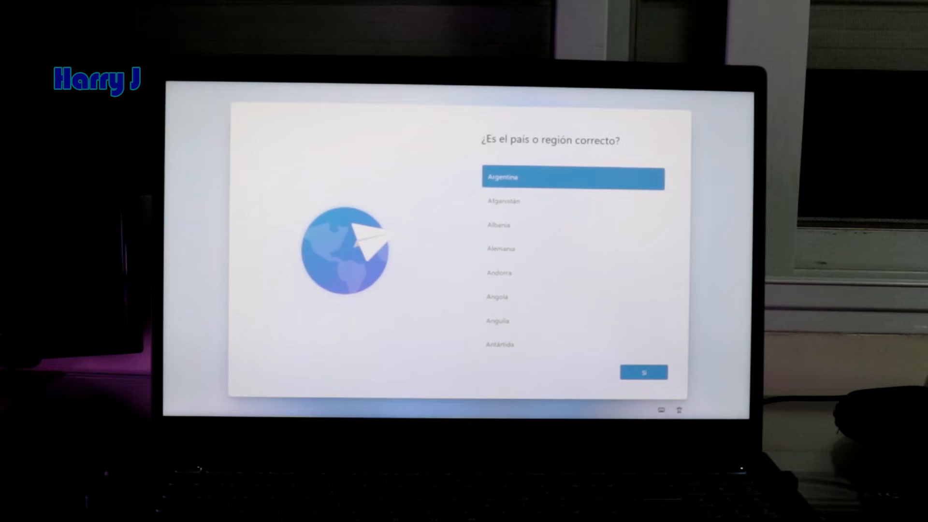
Step: Confirm Argentina as the region and continue with 'No tengo Internet'
click(644, 372)
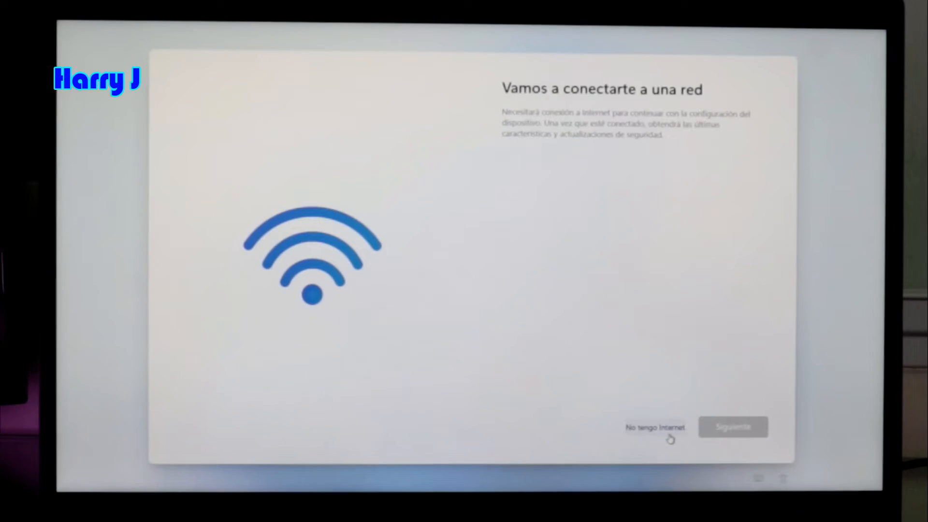
click(655, 426)
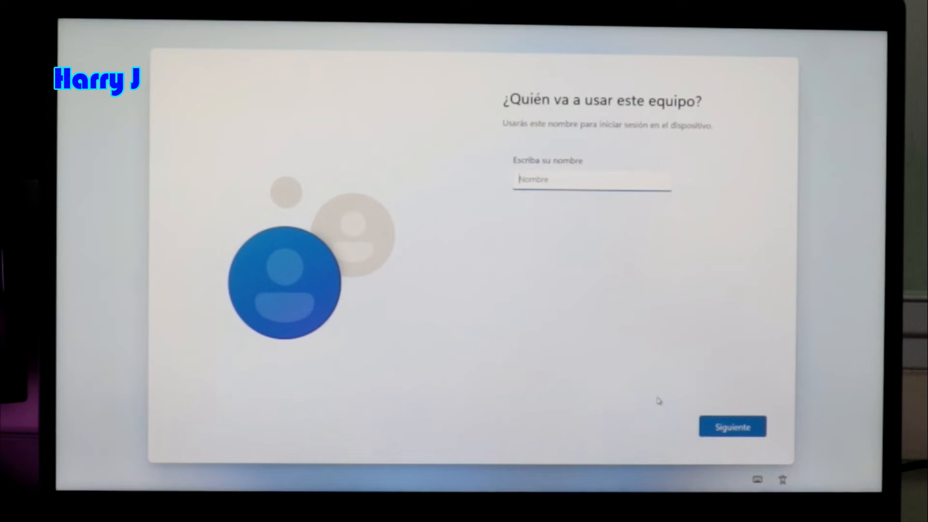
Step: Submit the local account name and continue with a blank password
click(732, 426)
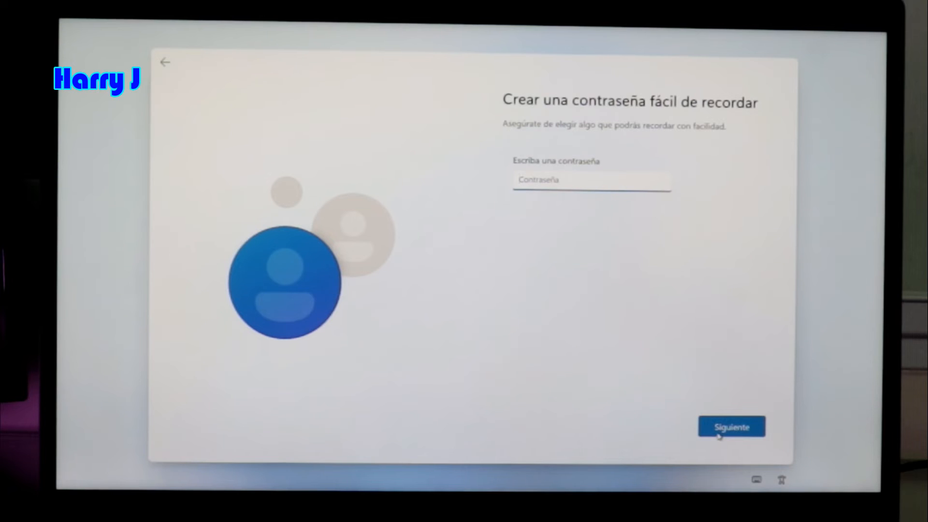
click(731, 426)
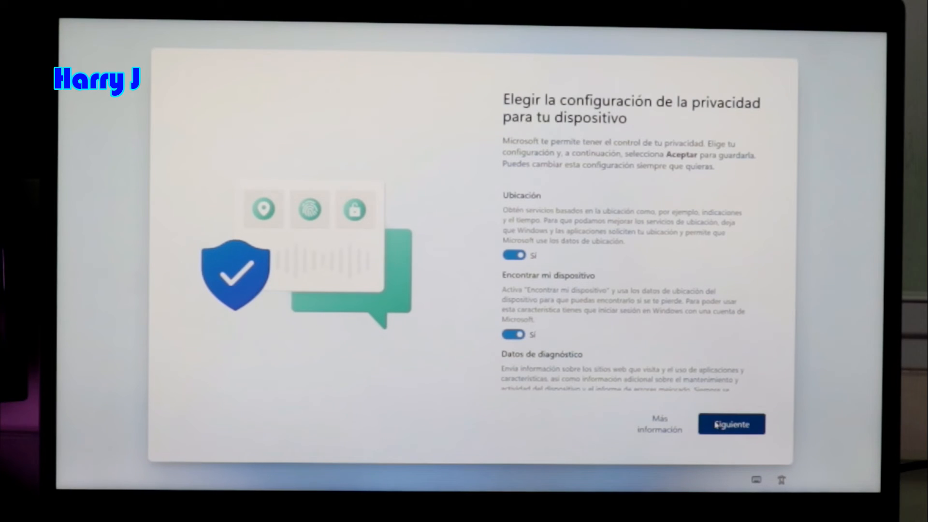
Step: Accept the device privacy settings with their defaults
scroll(down, 3)
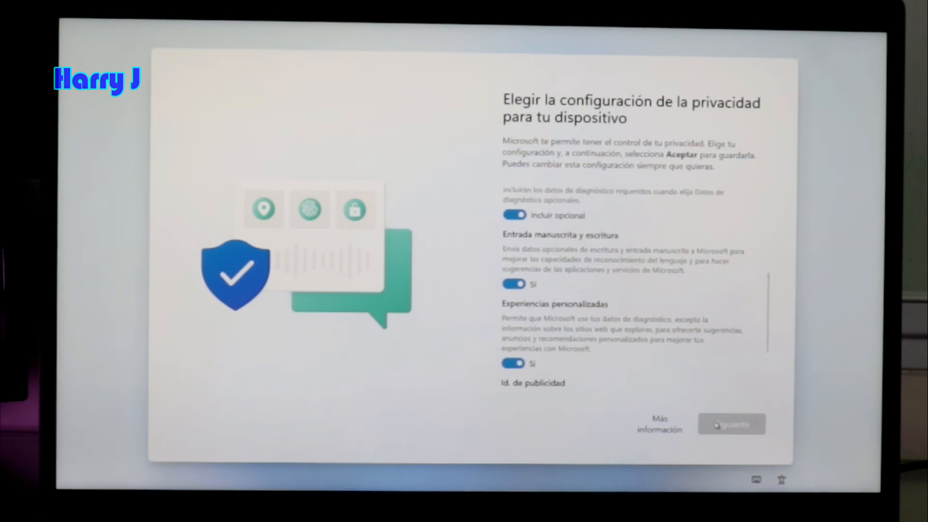
click(731, 423)
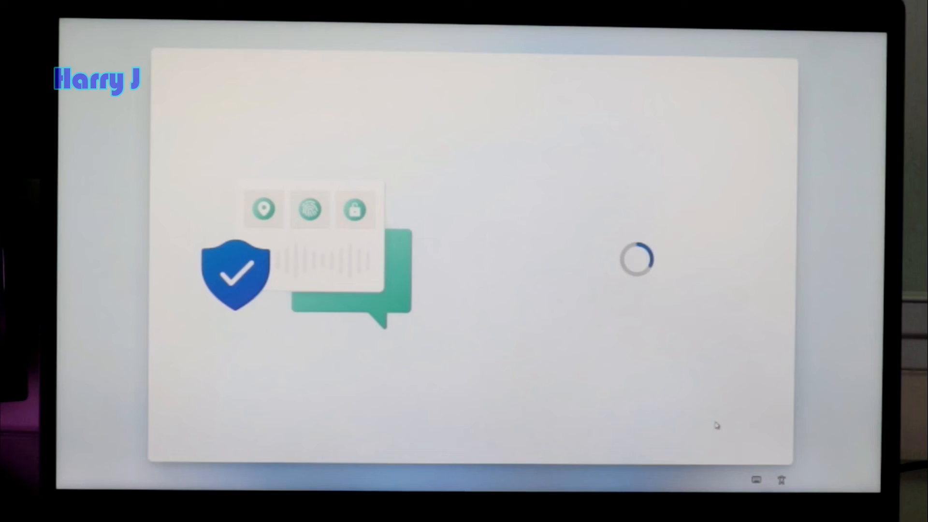